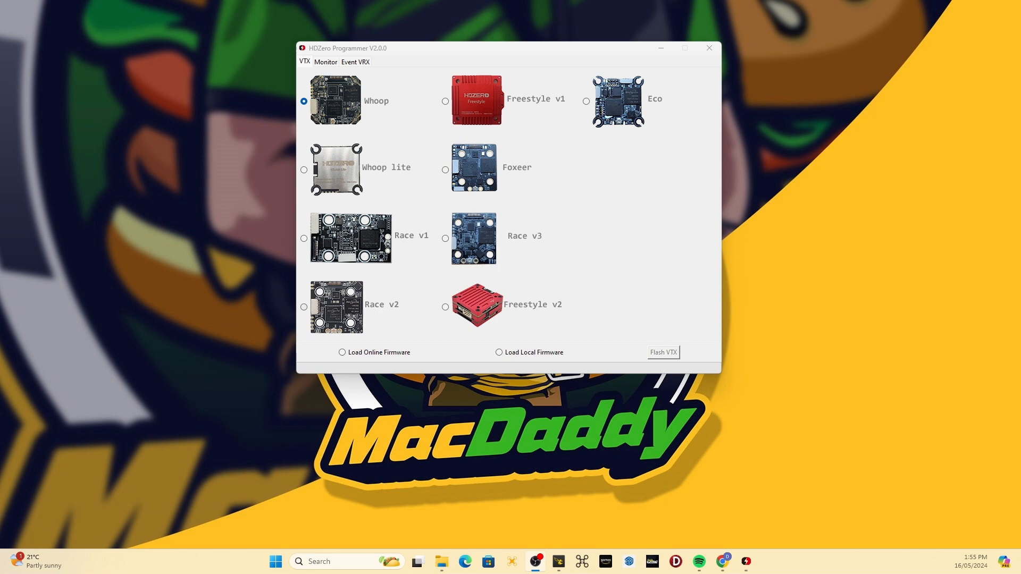
# Step: Choose Race v2 as the VTX model in place of Whoop
pyautogui.click(303, 307)
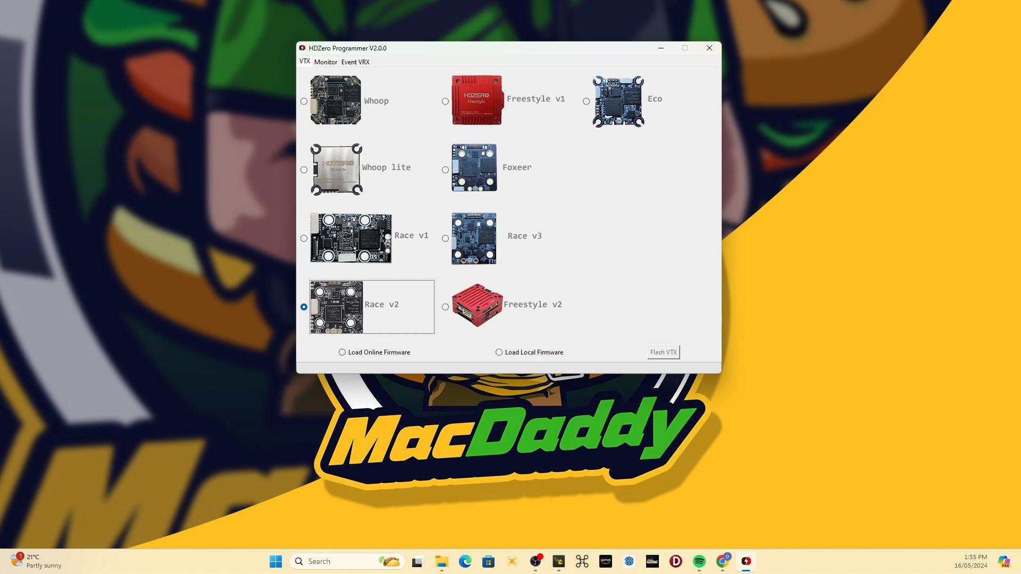
# Step: Load the online firmware list and select version v1.6.0 for the Race v2 VTX
pyautogui.click(375, 352)
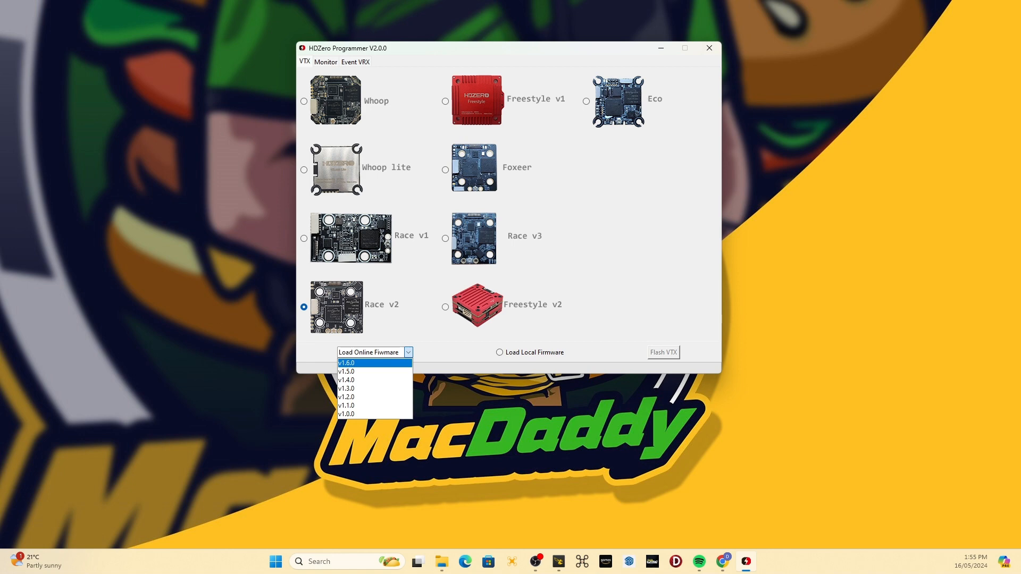
pyautogui.click(346, 363)
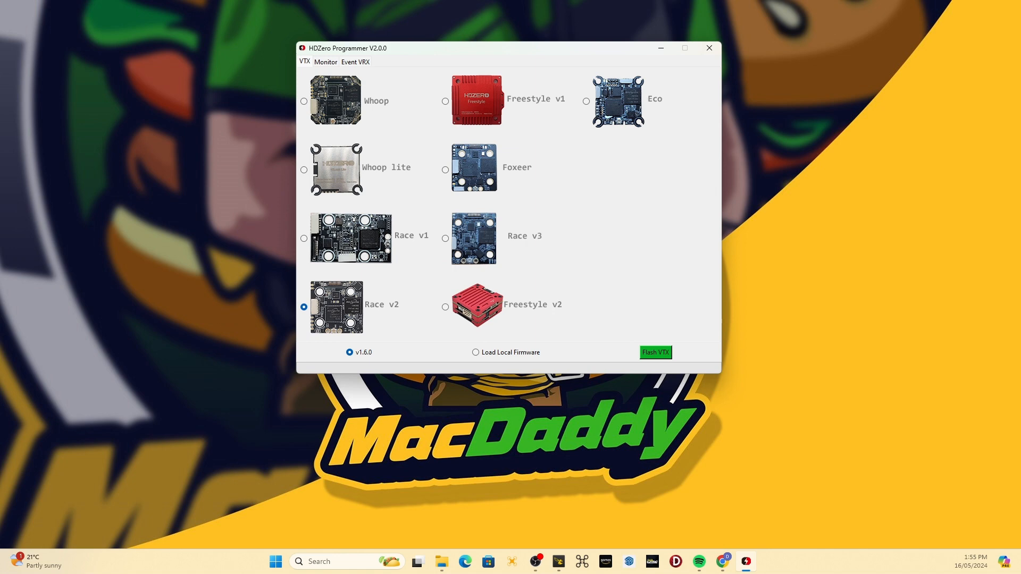
# Step: Flash firmware v1.6.0 to the VTX and finish once 'Firmware updated' appears
pyautogui.click(655, 352)
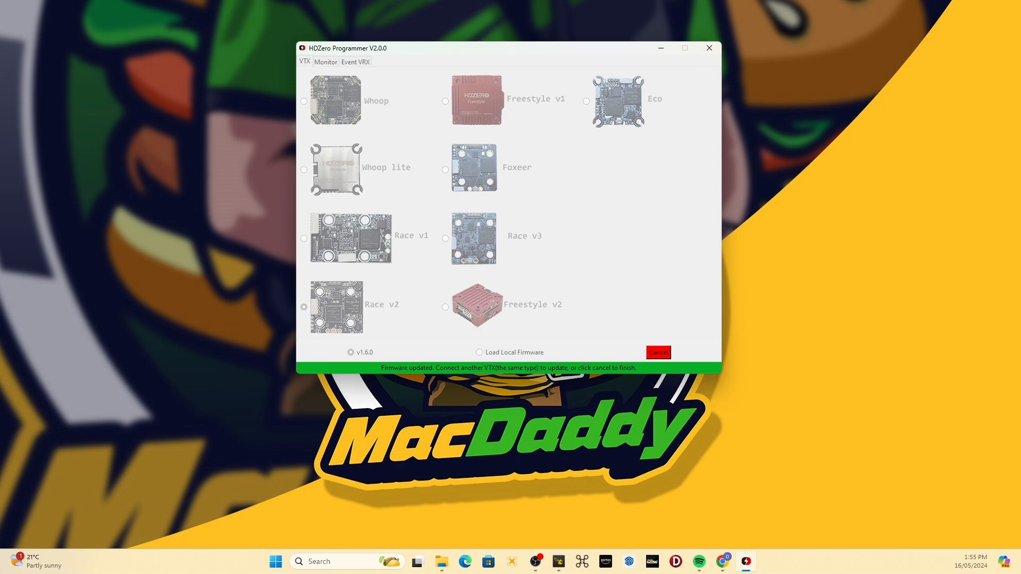
pyautogui.click(303, 307)
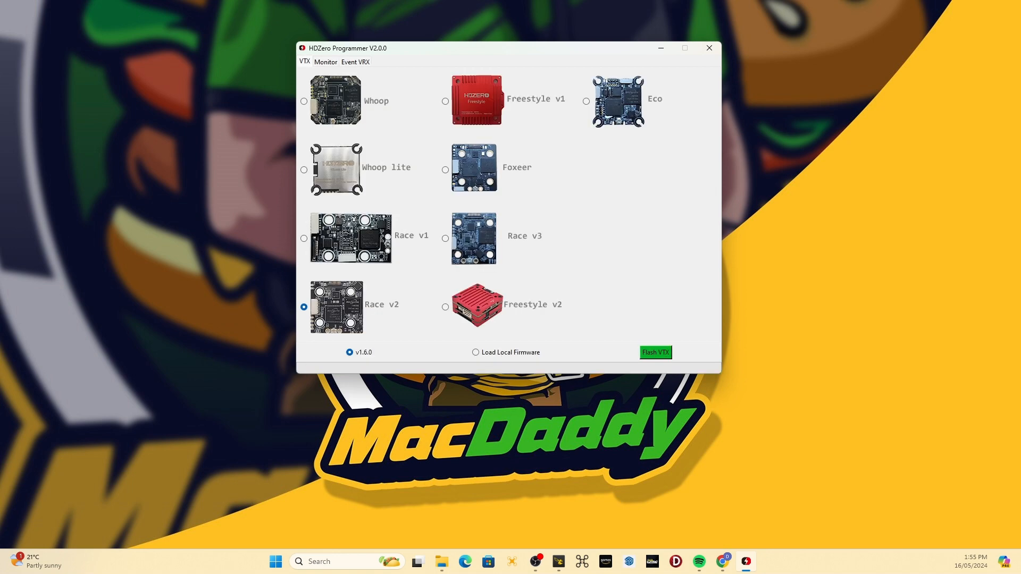